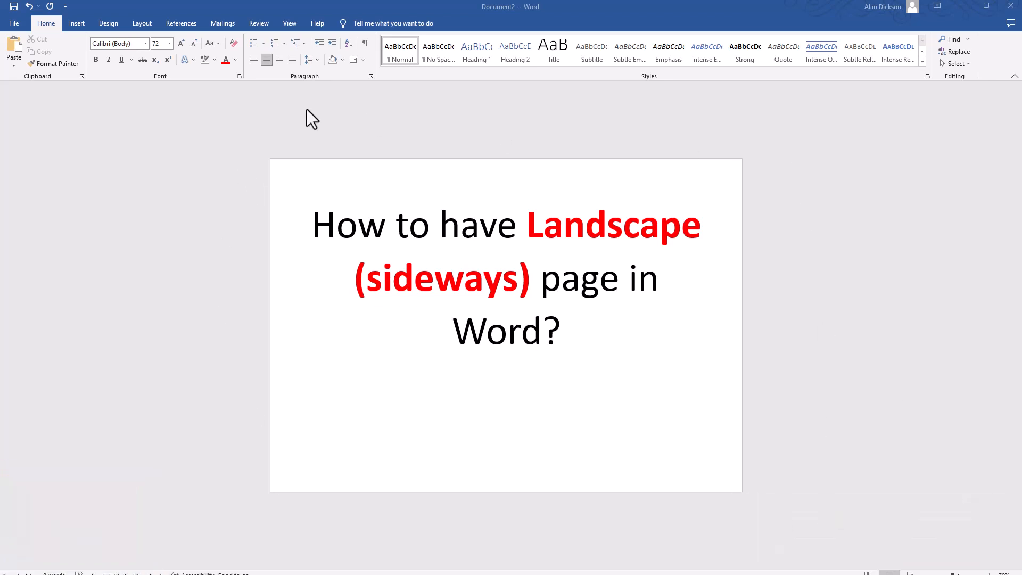
mouse_move(74, 48)
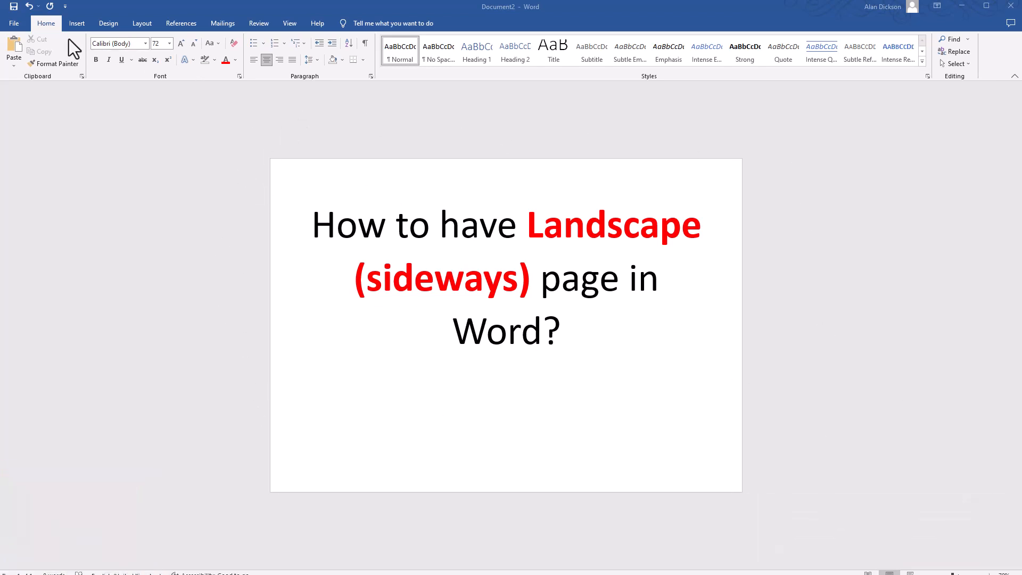
Step: Create a new blank document from the File screen's New options
click(13, 22)
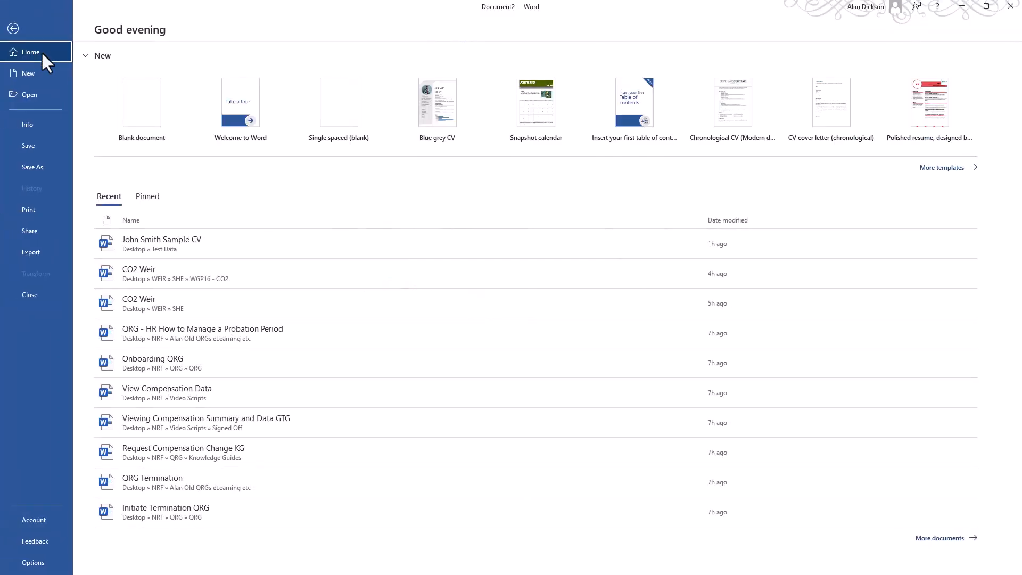
click(940, 167)
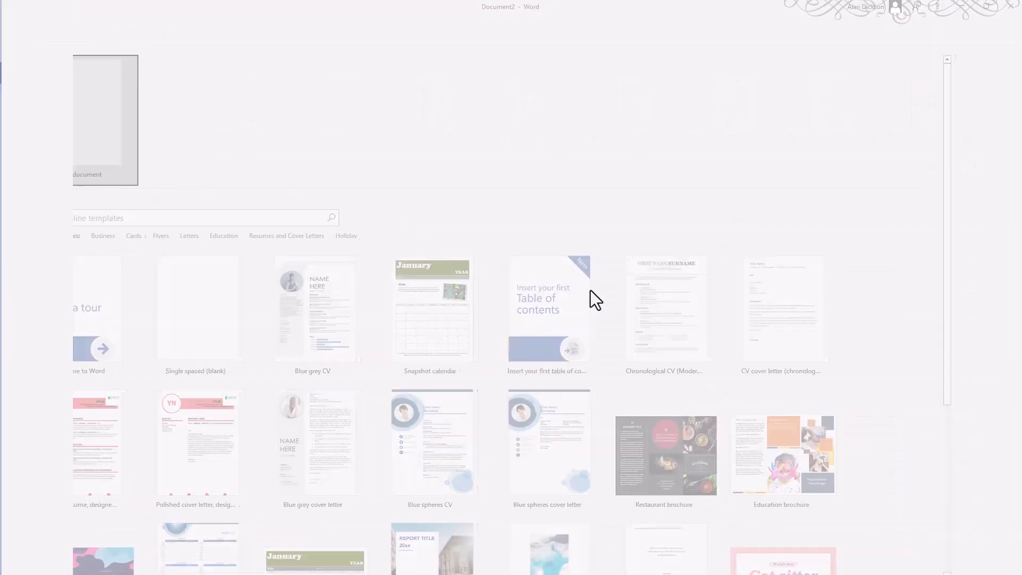
click(105, 119)
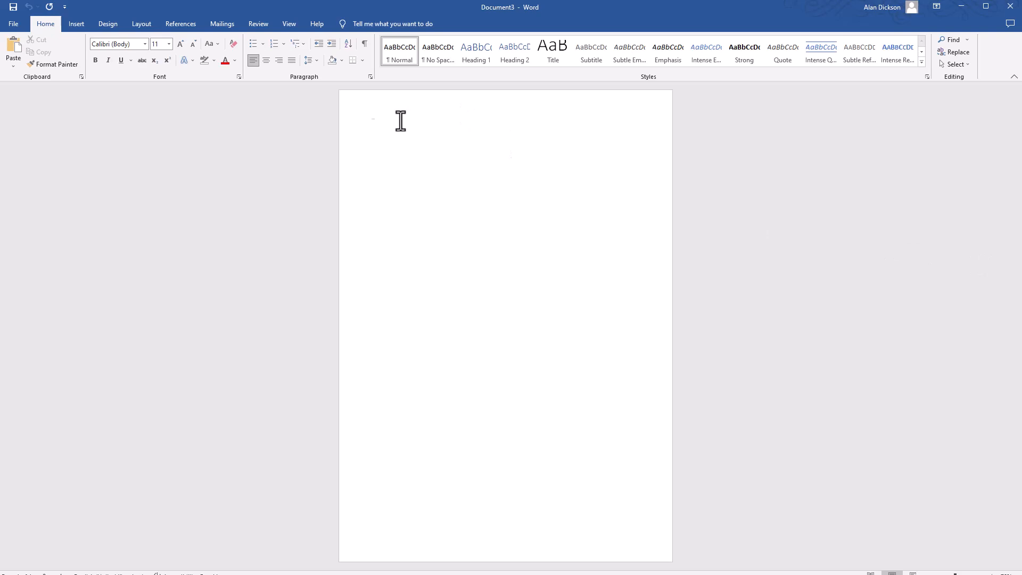
mouse_move(386, 299)
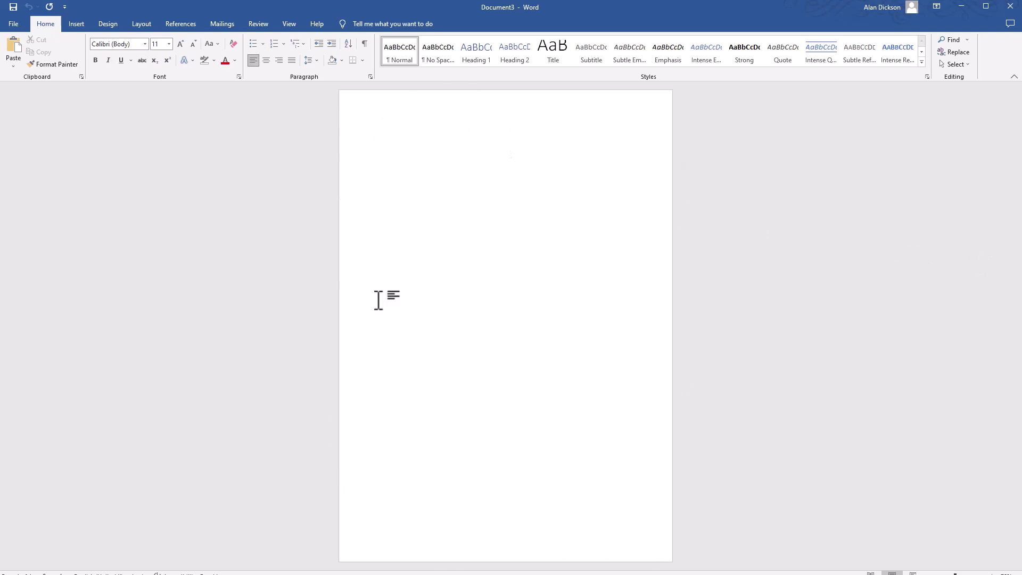
mouse_move(537, 329)
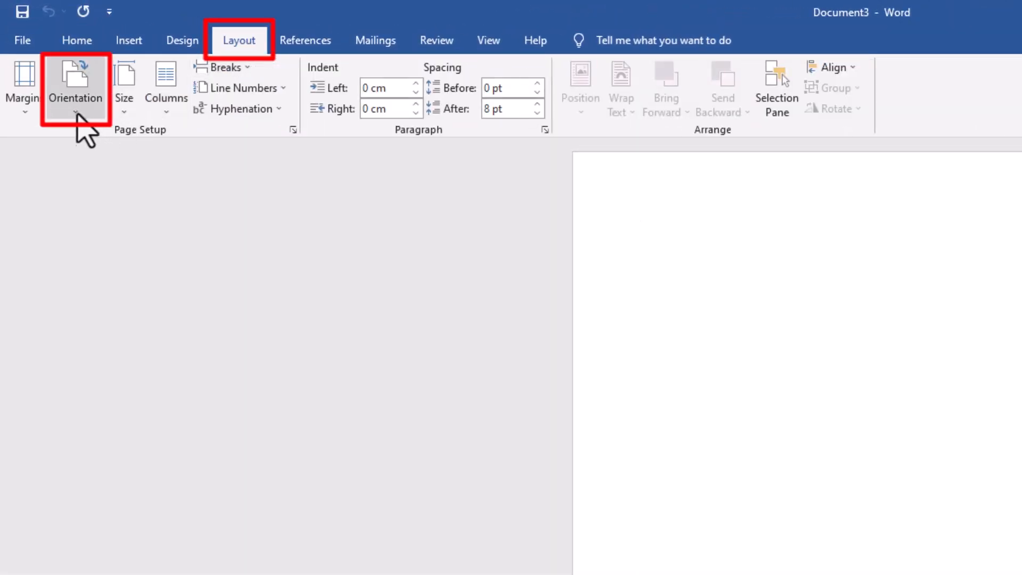
Step: Change the page orientation from portrait to Landscape
click(74, 88)
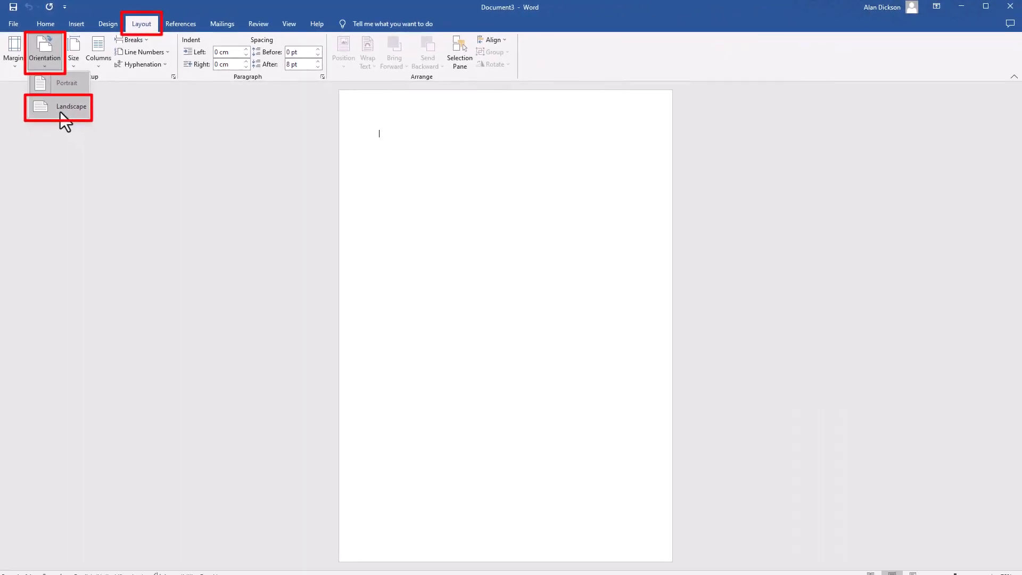
click(71, 107)
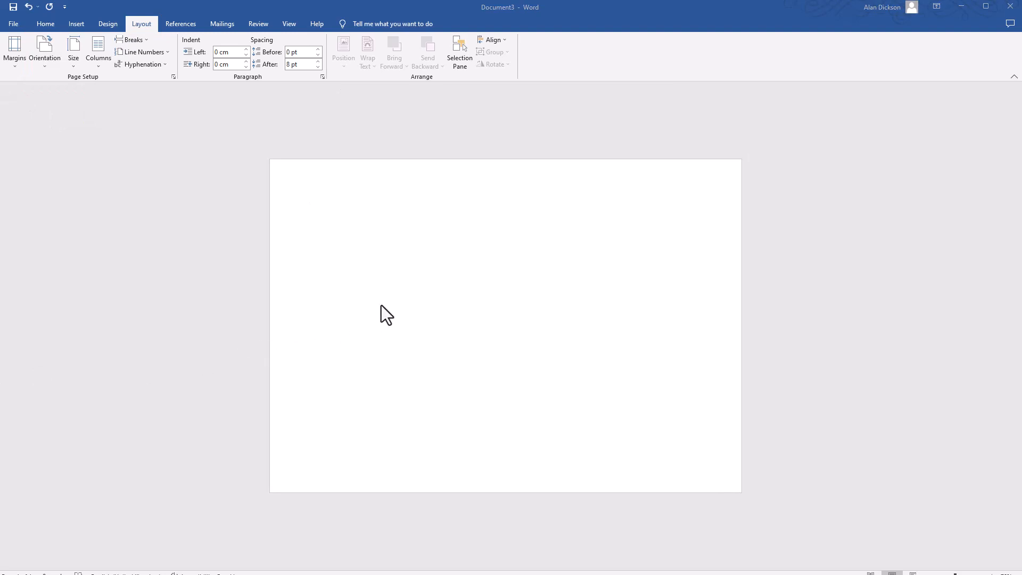
mouse_move(30, 14)
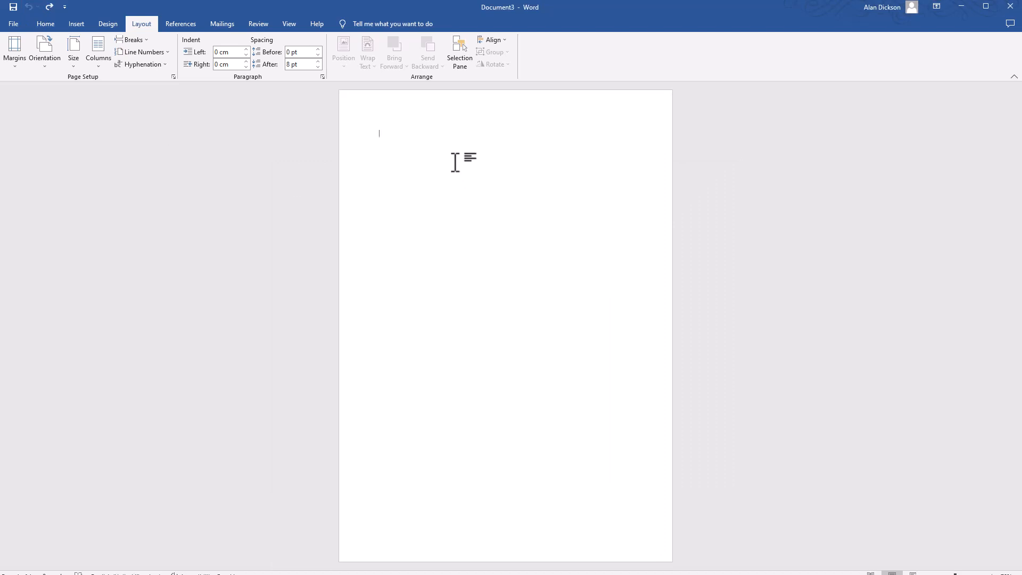
Step: Enter the line 'This is a test' and enlarge it to a 48-point centered heading
text(This is a test)
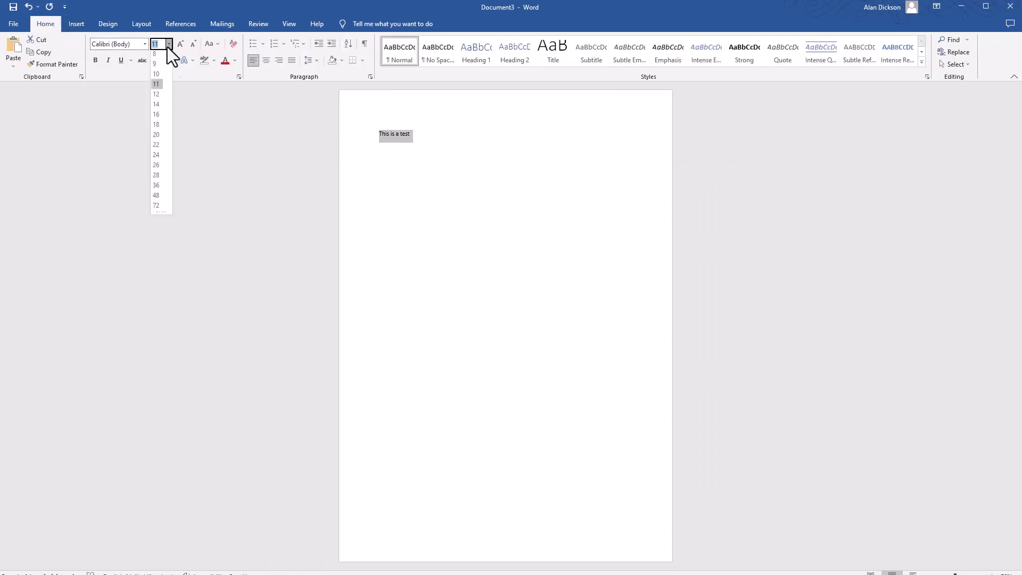
click(155, 195)
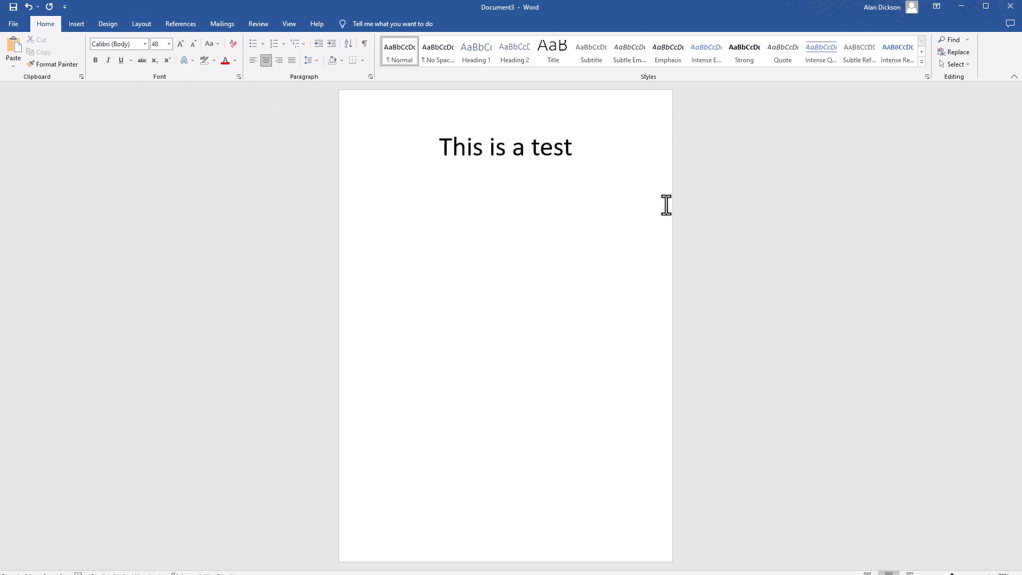
mouse_move(107, 24)
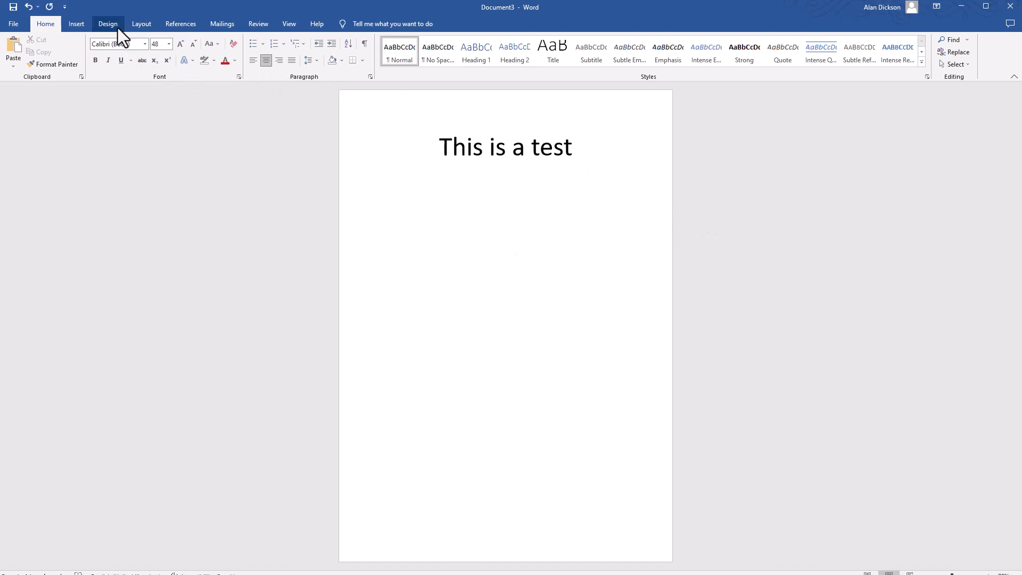
click(140, 23)
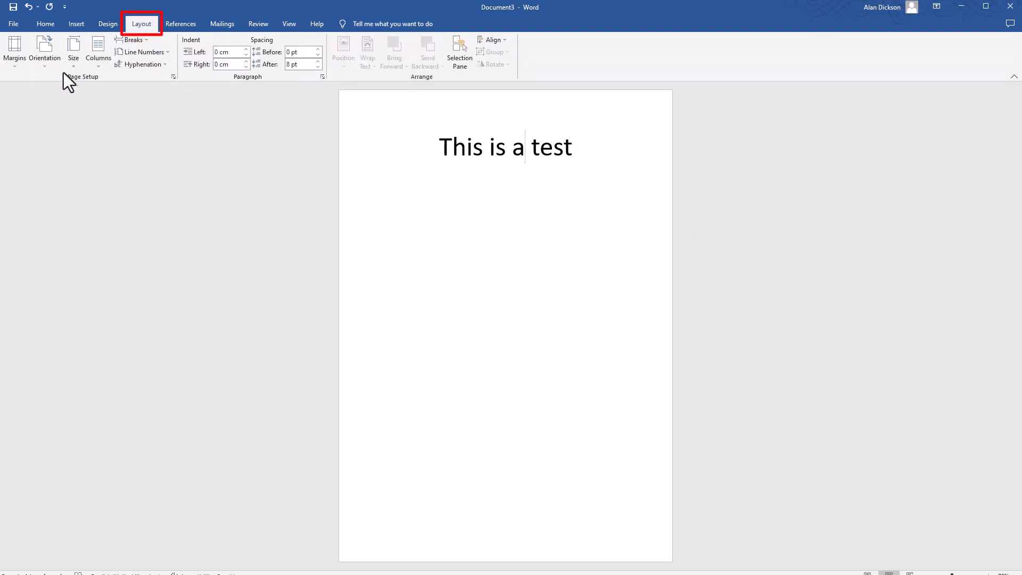